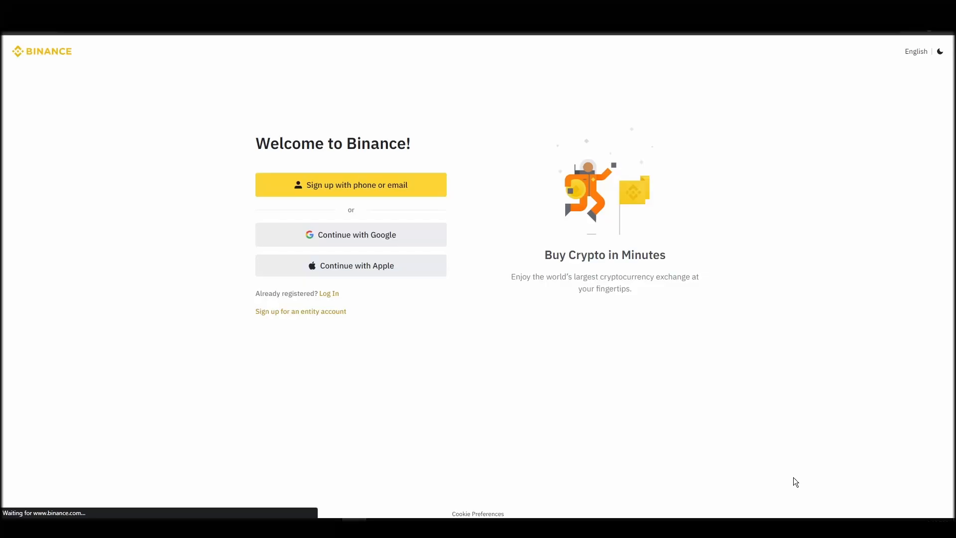
Step: Create a personal Binance account by email and submit the 6-digit verification code
{"action": "left_click", "coordinate": [351, 185]}
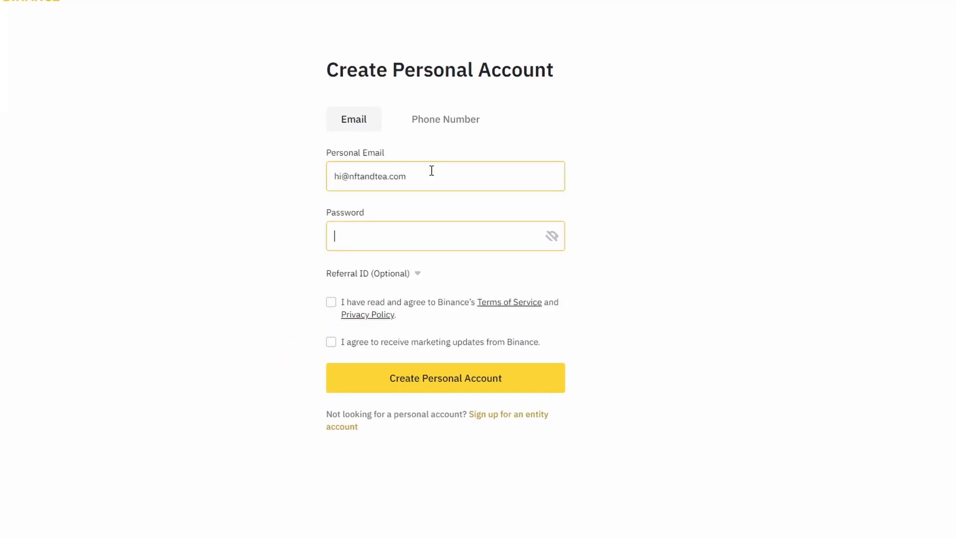
{"action": "left_click", "coordinate": [445, 378]}
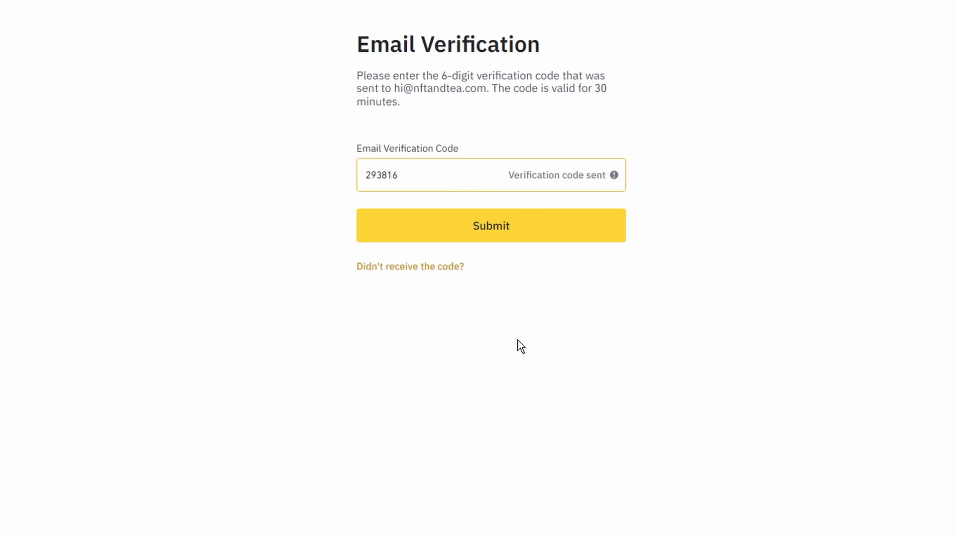
{"action": "mouse_move", "coordinate": [521, 233]}
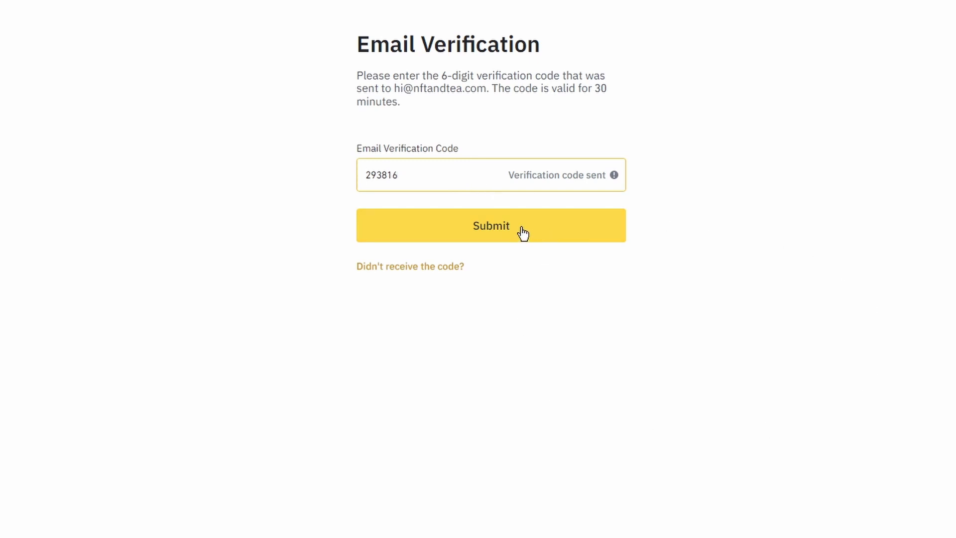
{"action": "left_click", "coordinate": [491, 225]}
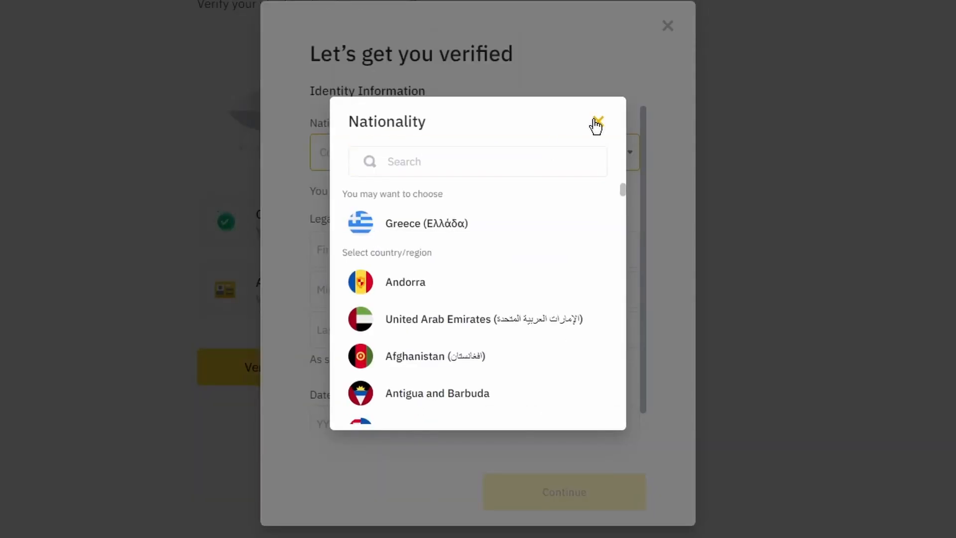
Step: Submit Greek nationality, name and birth date, then allow camera access for document checks
{"action": "left_click", "coordinate": [599, 121]}
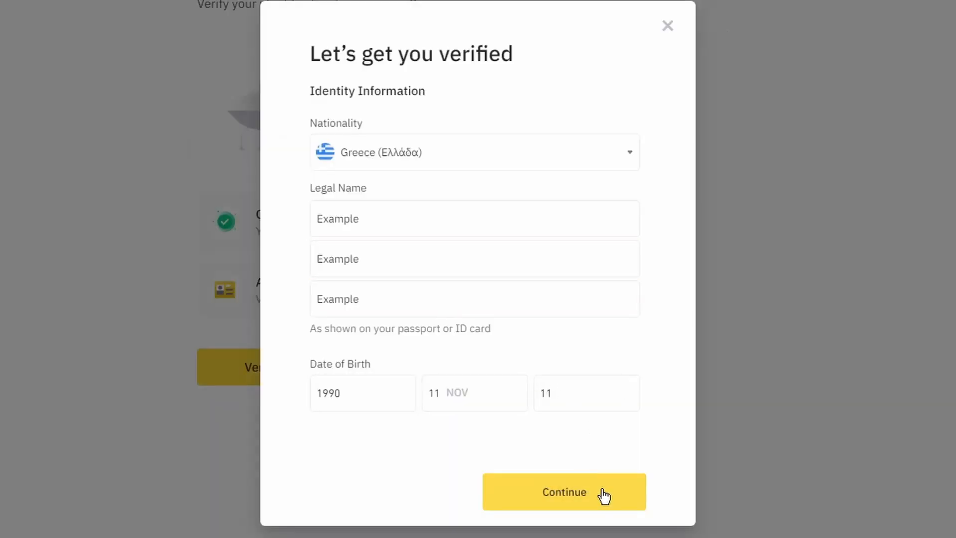
{"action": "left_click", "coordinate": [564, 492]}
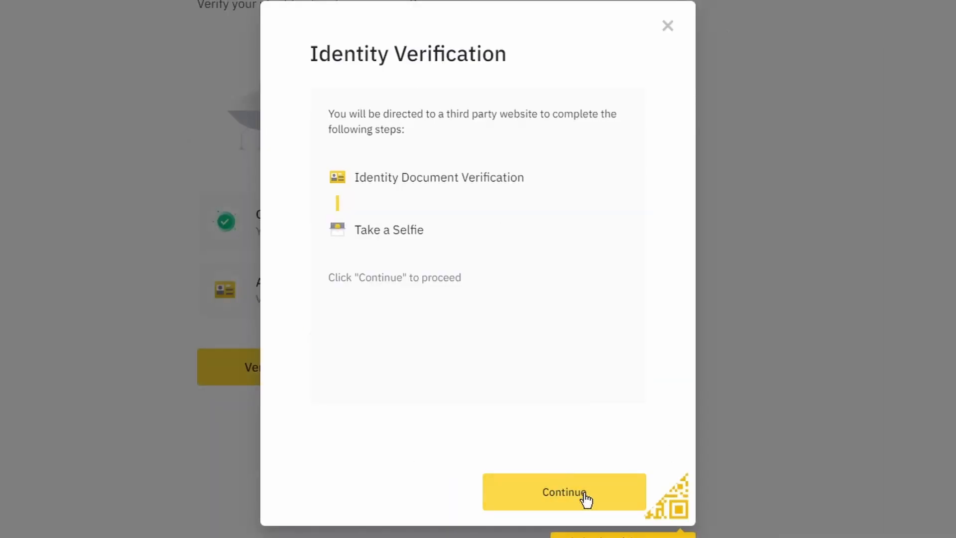
{"action": "left_click", "coordinate": [564, 493]}
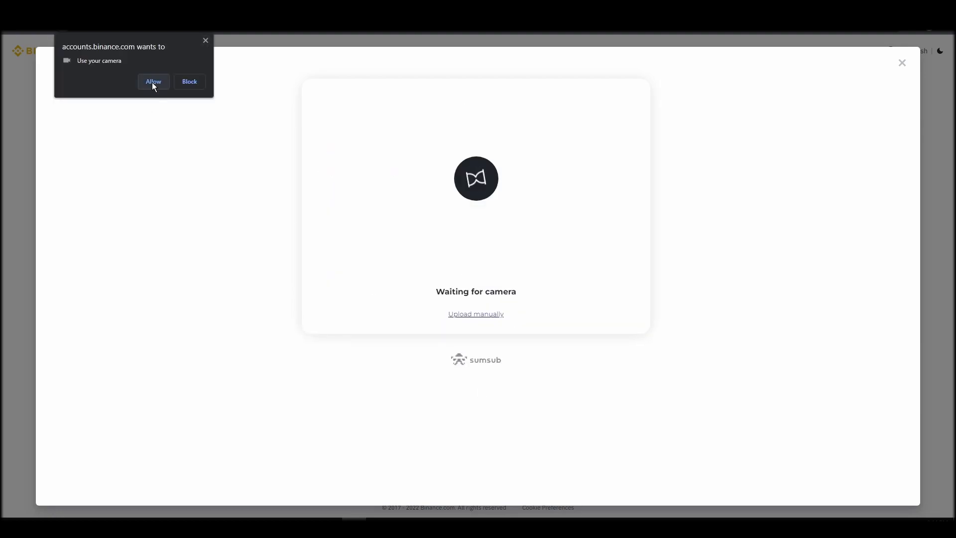
{"action": "left_click", "coordinate": [153, 82]}
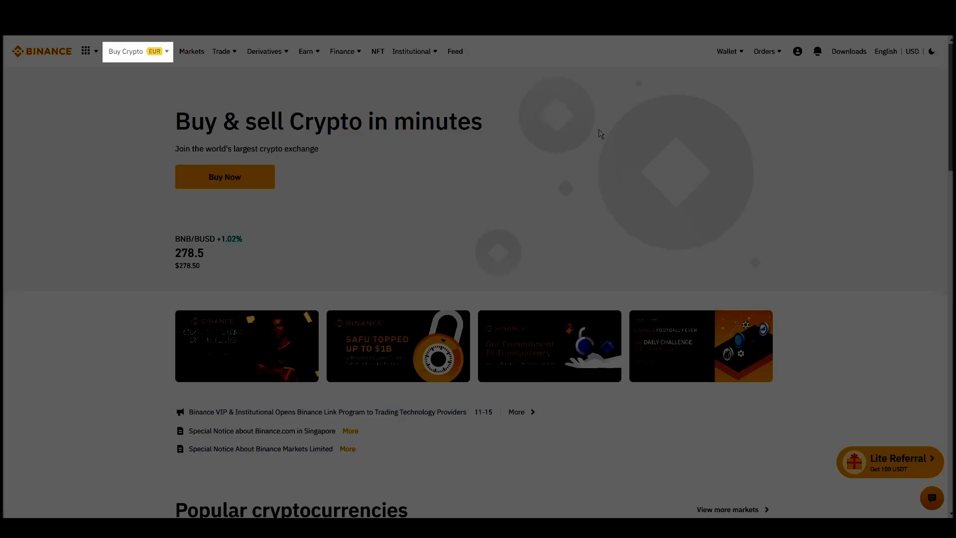
Step: Open the Buy Crypto card purchase form, dismiss its tips, and enter 15 EUR to spend
{"action": "left_click", "coordinate": [126, 51]}
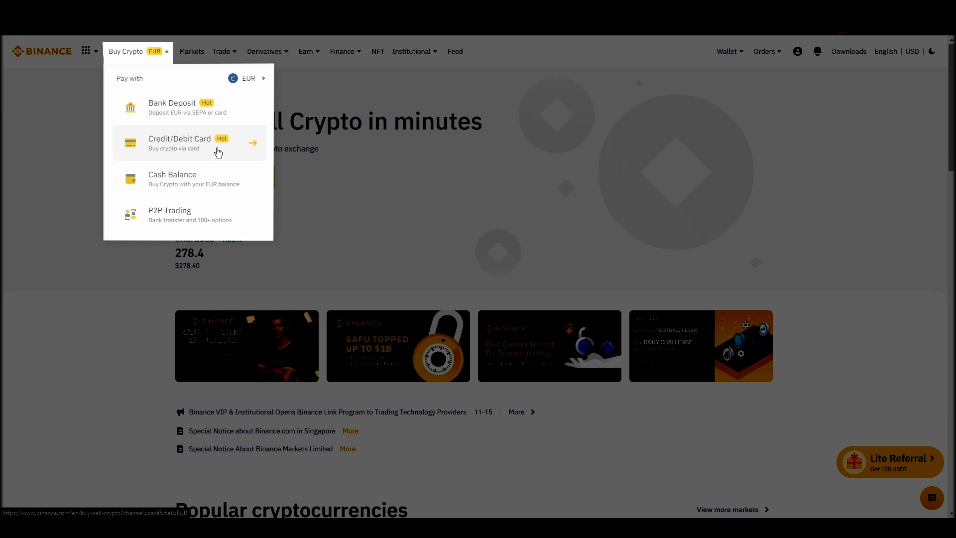
{"action": "left_click", "coordinate": [188, 143]}
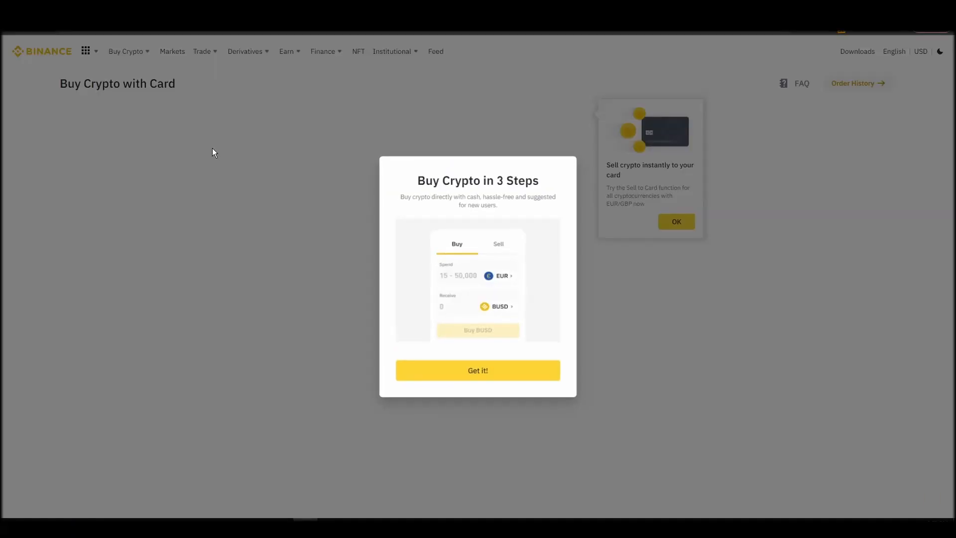
{"action": "left_click", "coordinate": [478, 370]}
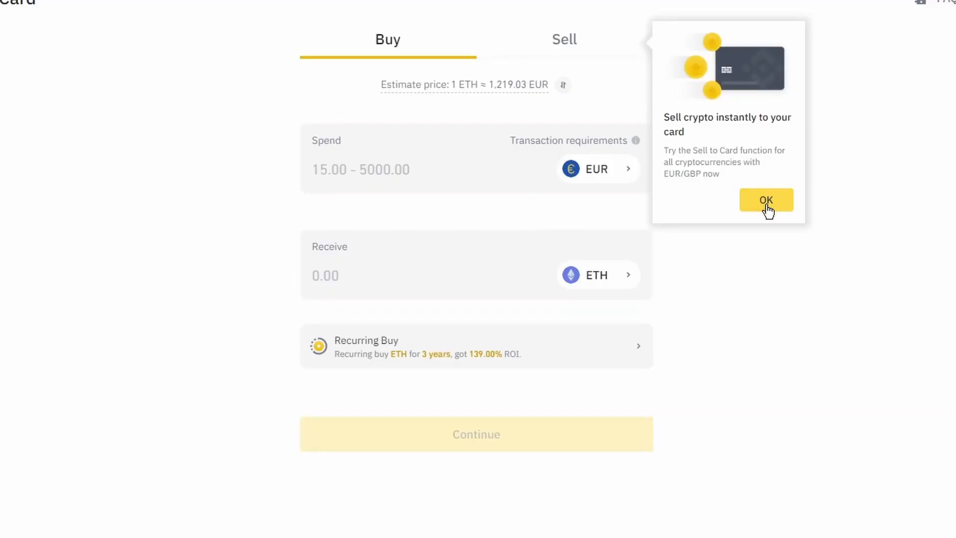
{"action": "left_click", "coordinate": [766, 200]}
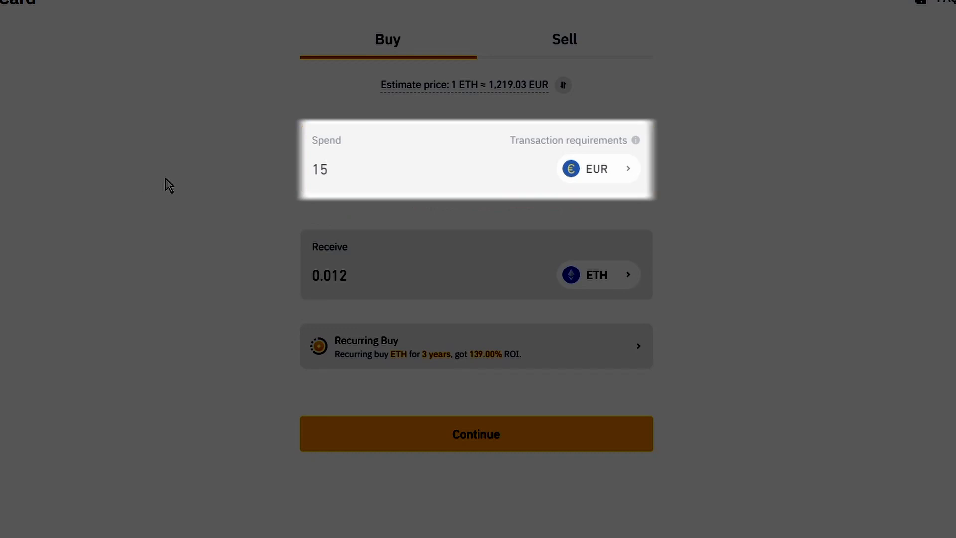
{"action": "left_click", "coordinate": [403, 175]}
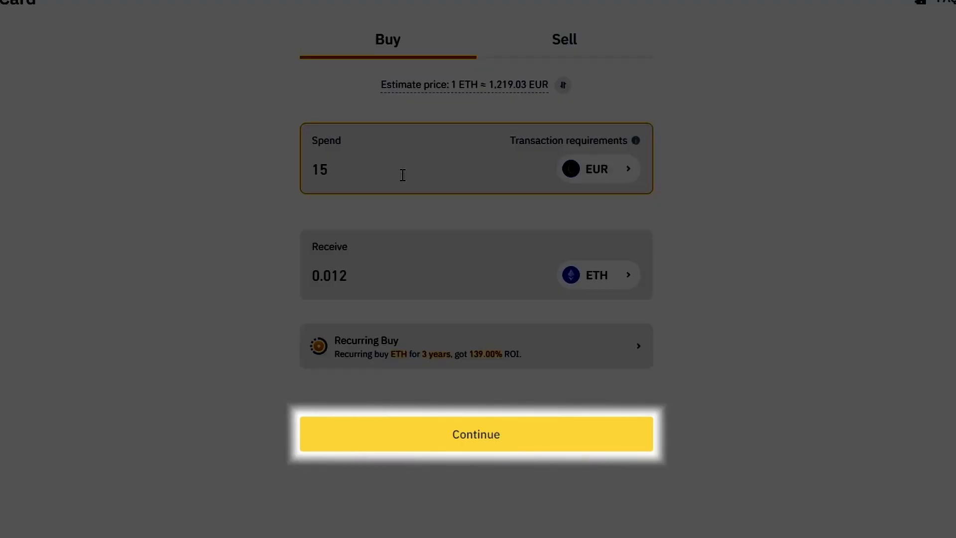
Step: Continue the 15 EUR ETH purchase, then find and open the Chrome Web Store
{"action": "left_click", "coordinate": [476, 434]}
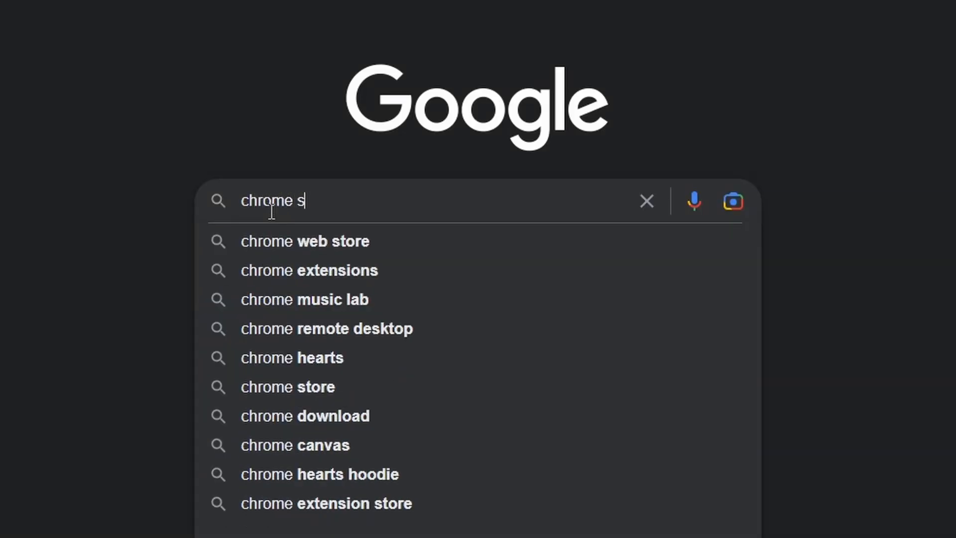
{"action": "left_click", "coordinate": [287, 387]}
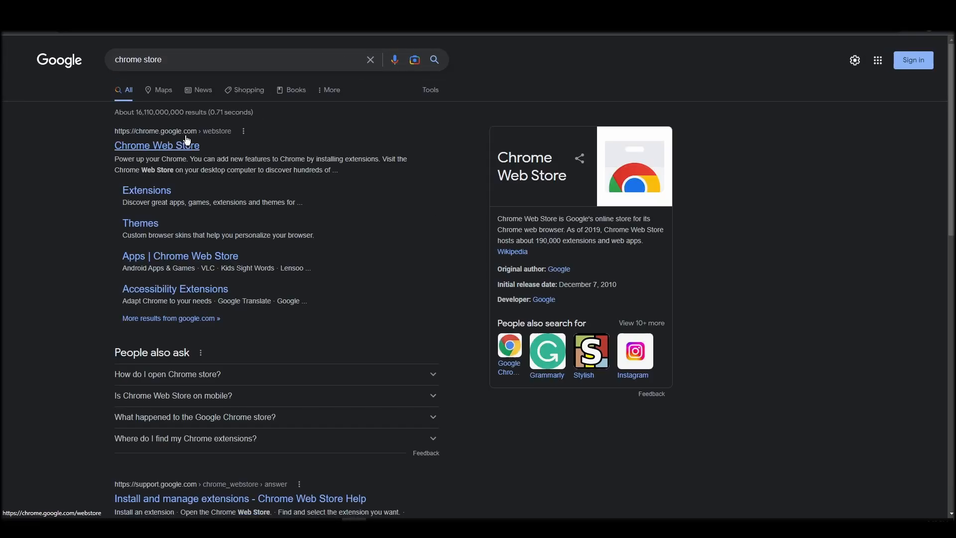
{"action": "left_click", "coordinate": [157, 145]}
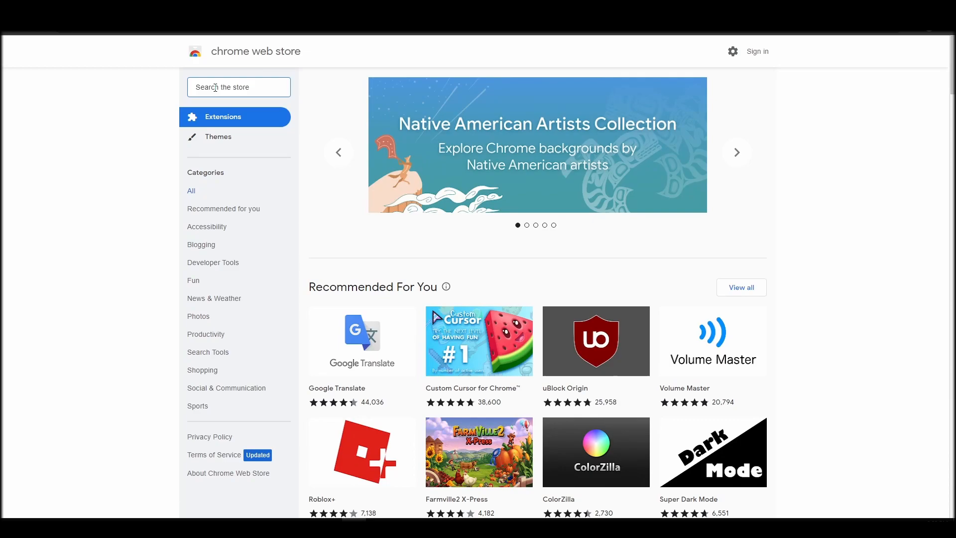
Step: Search the store for 'metamask' and add the MetaMask extension to Chrome
{"action": "type", "text": "metamask"}
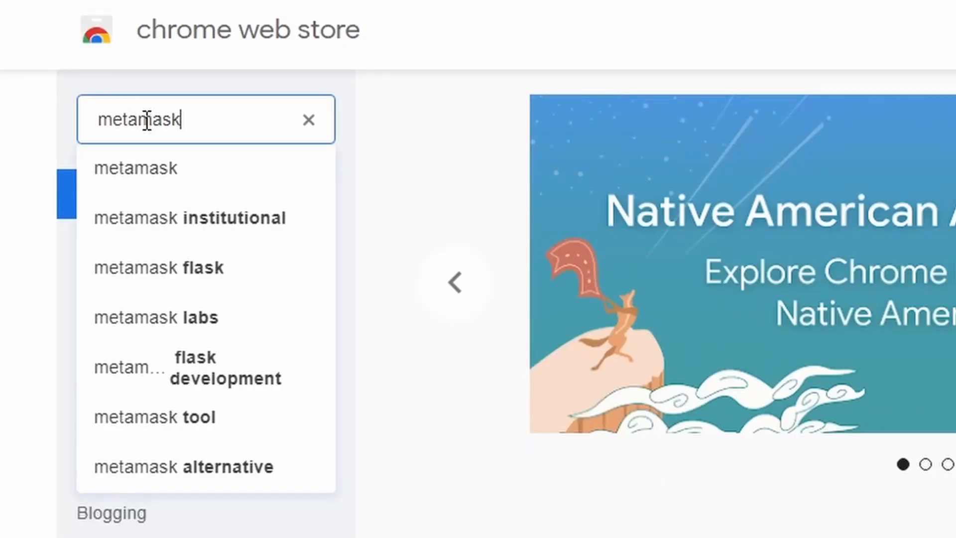
{"action": "left_click", "coordinate": [135, 168]}
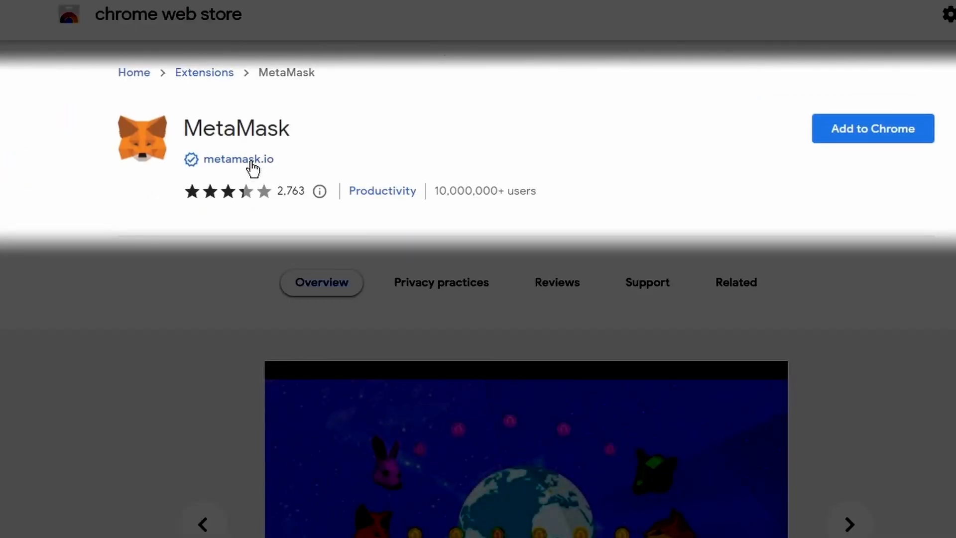
{"action": "left_click", "coordinate": [238, 159]}
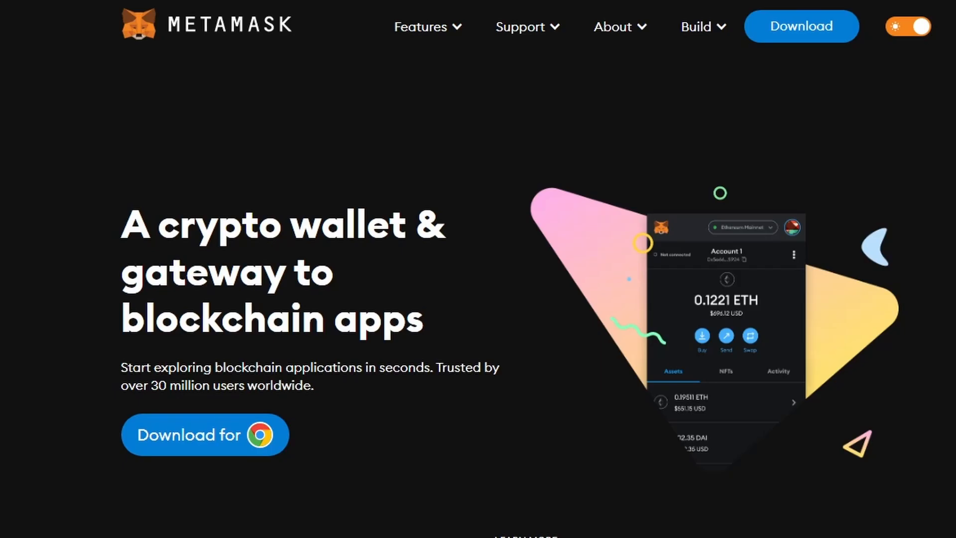
{"action": "left_click", "coordinate": [206, 435]}
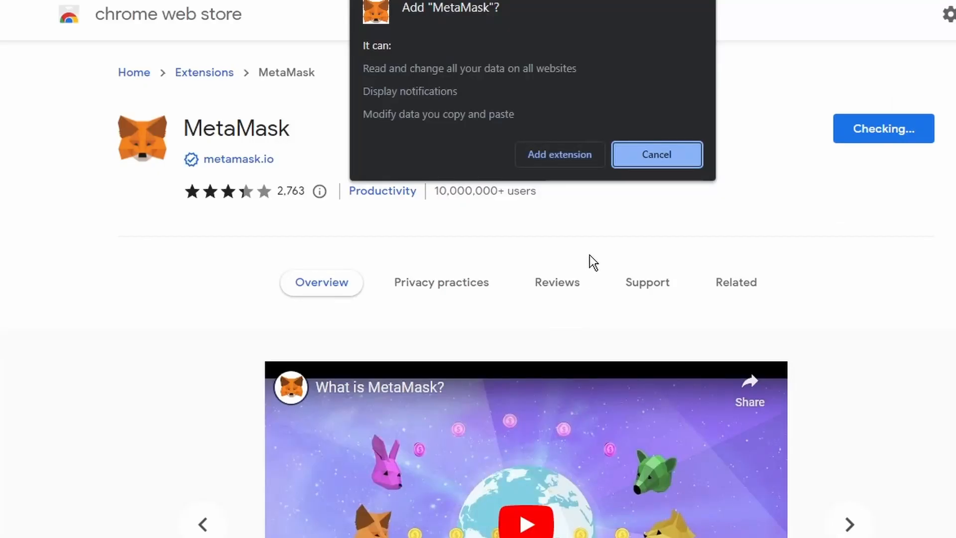
{"action": "left_click", "coordinate": [657, 155]}
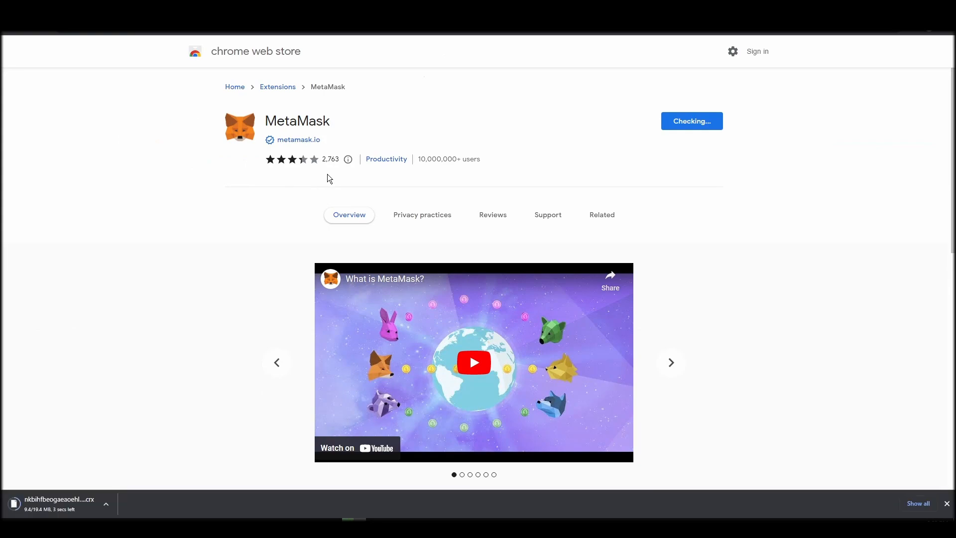
{"action": "mouse_move", "coordinate": [283, 237]}
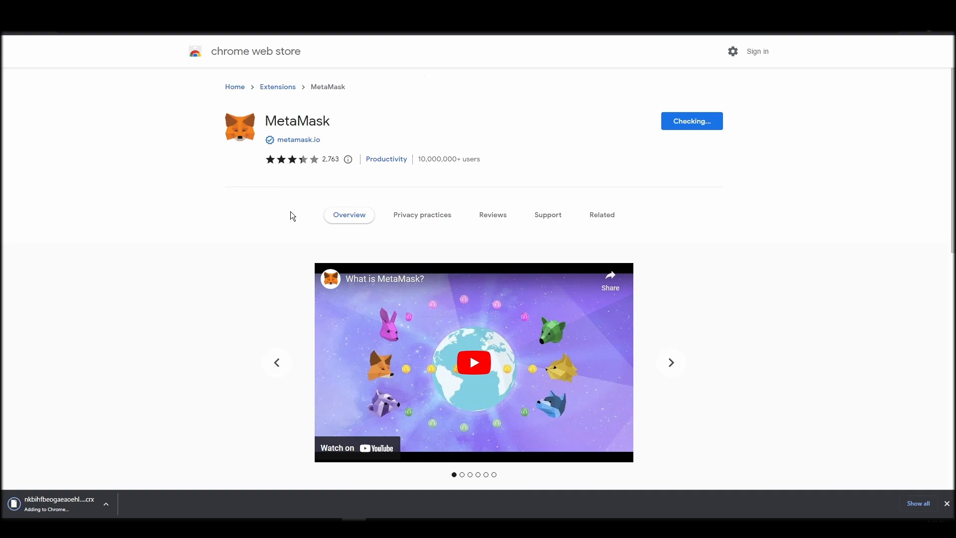
{"action": "mouse_move", "coordinate": [295, 206]}
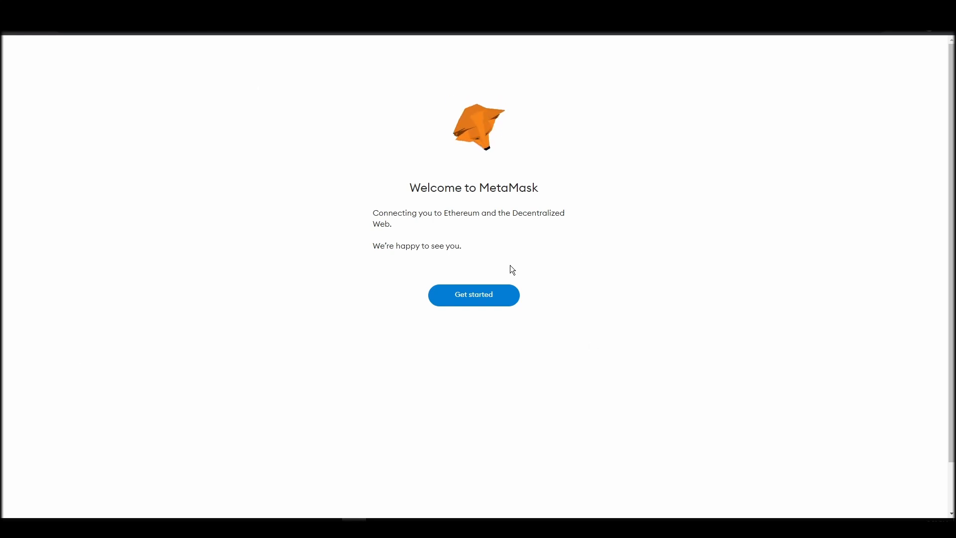
Step: Start MetaMask setup, answer the usage data request, and create a new wallet
{"action": "left_click", "coordinate": [473, 295]}
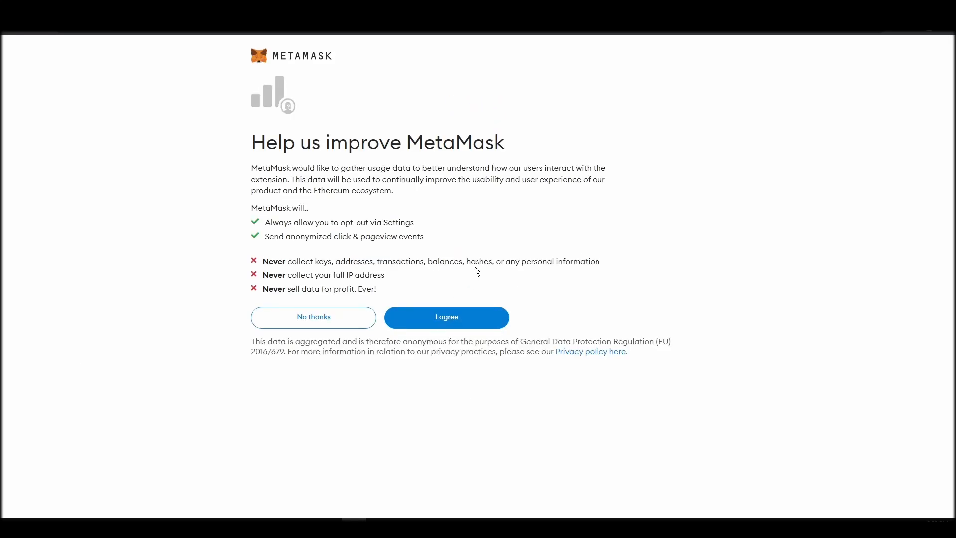
{"action": "left_click", "coordinate": [447, 317]}
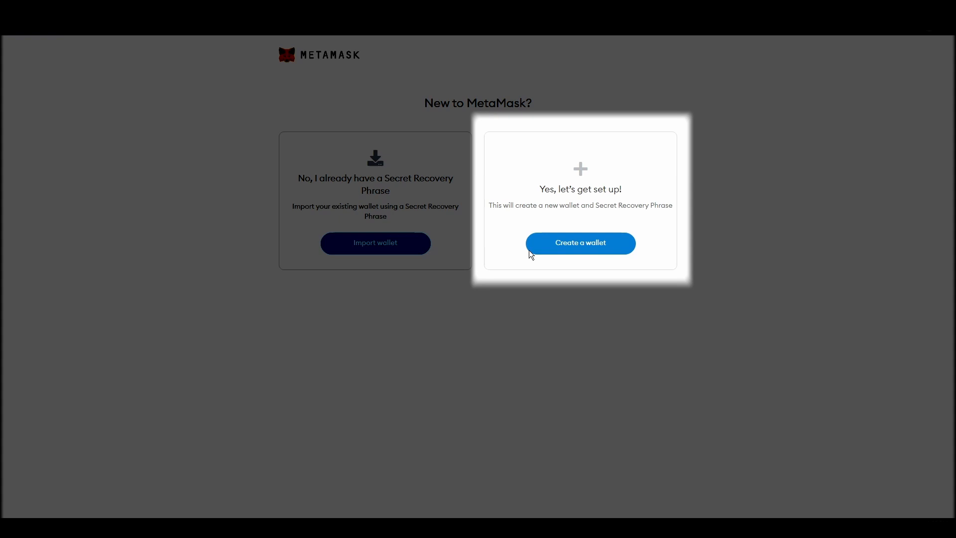
{"action": "left_click", "coordinate": [581, 243]}
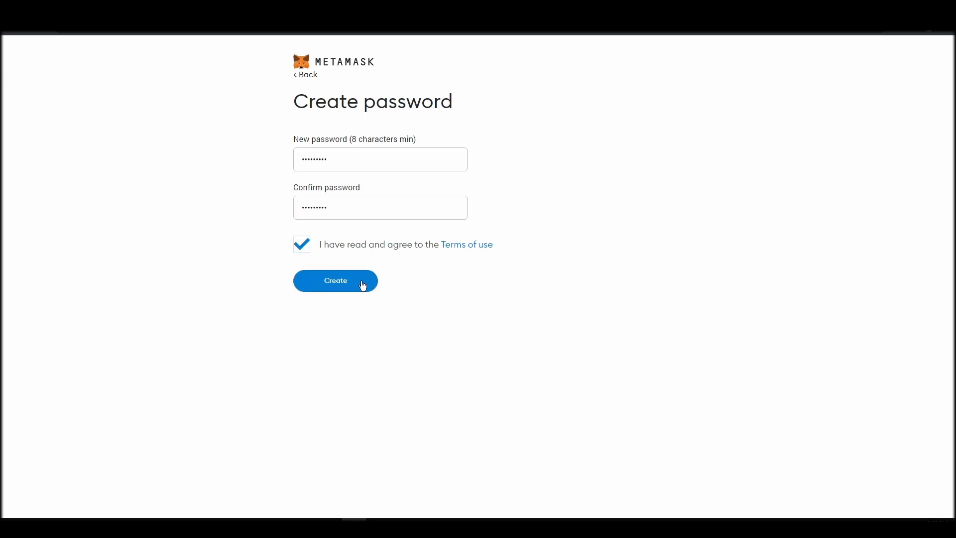
{"action": "left_click", "coordinate": [335, 280]}
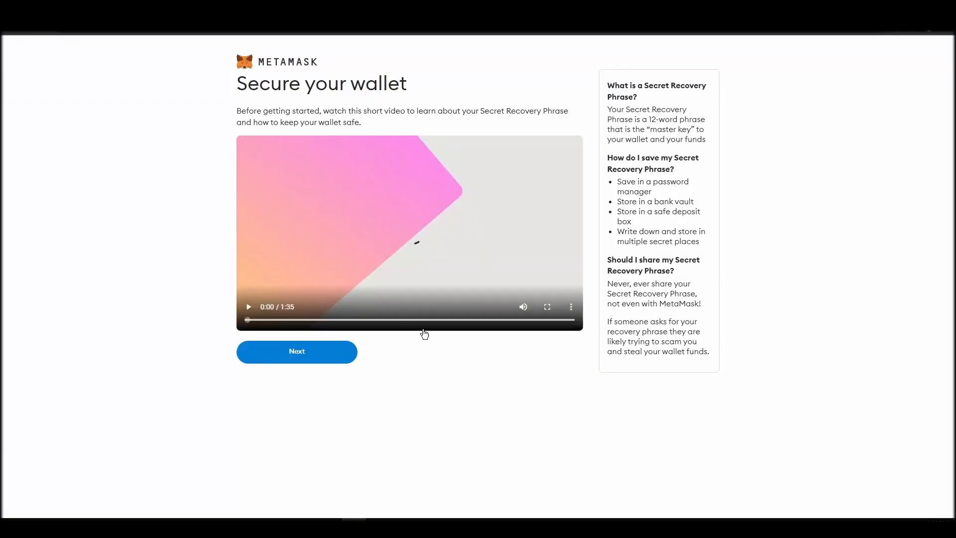
{"action": "left_click", "coordinate": [297, 352]}
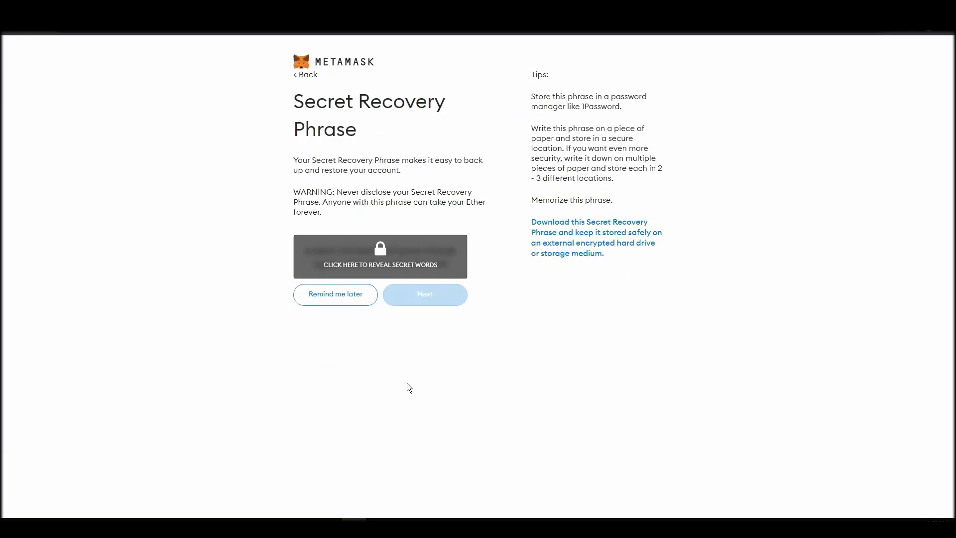
Step: Reveal the Secret Recovery Phrase and confirm the words in order
{"action": "left_click", "coordinate": [380, 256]}
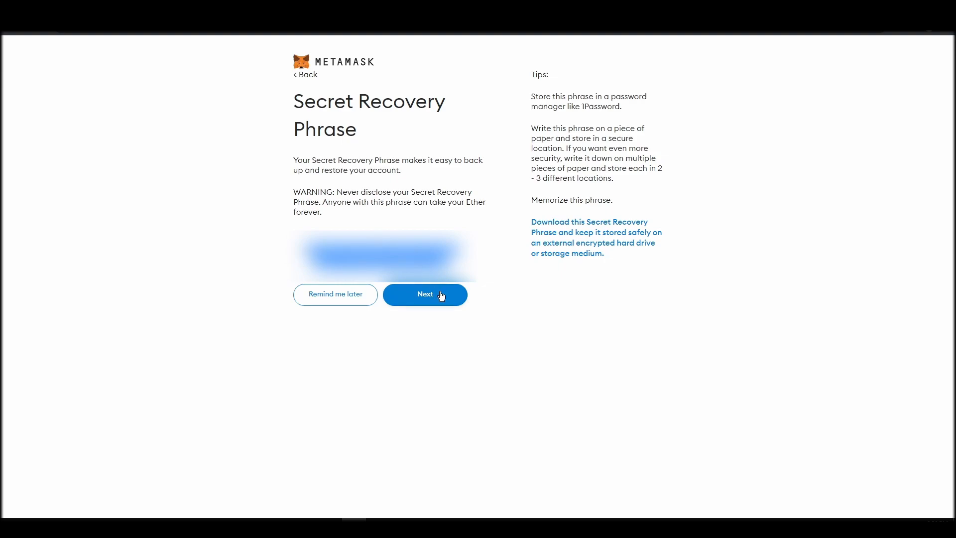
{"action": "left_click", "coordinate": [425, 294]}
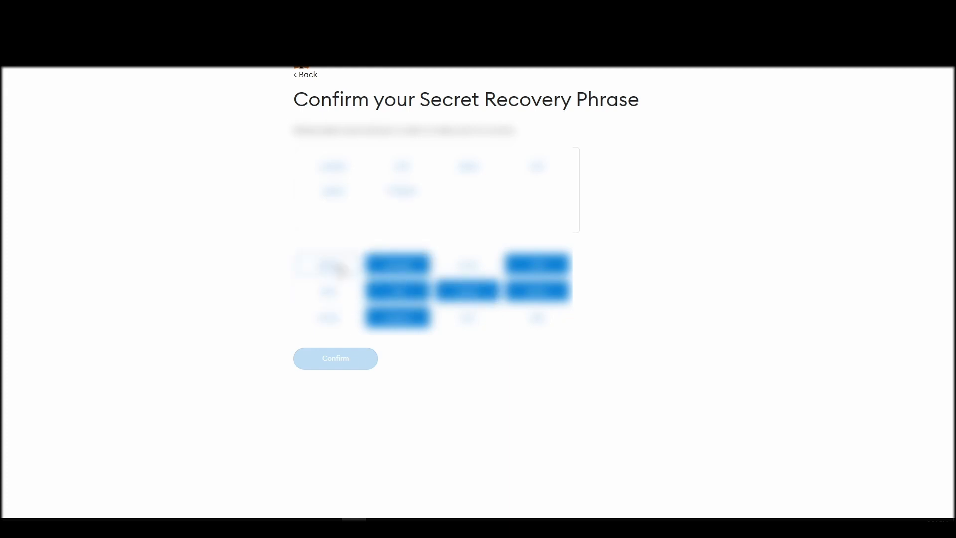
{"action": "left_click", "coordinate": [335, 358]}
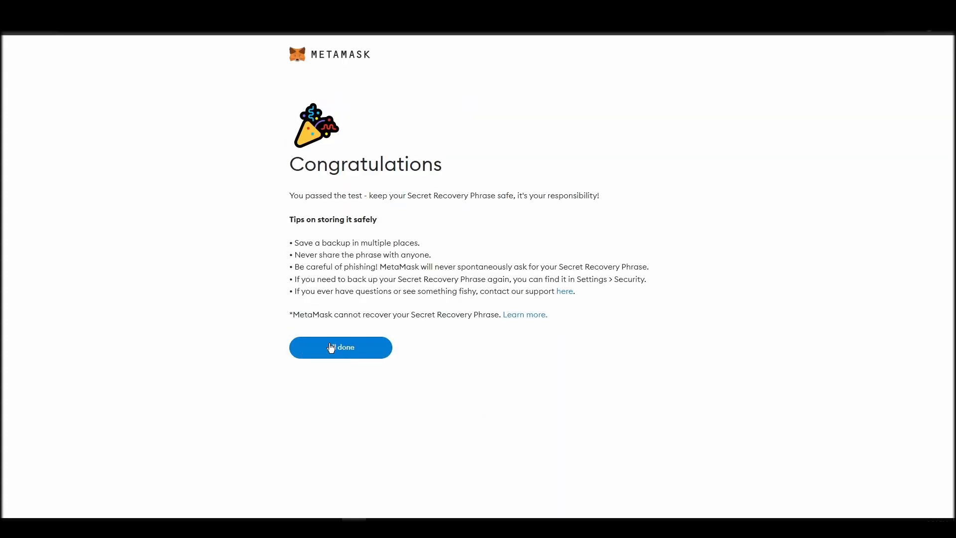
Step: Finish MetaMask setup and start a Binance ETH withdrawal using the Account 1 address
{"action": "left_click", "coordinate": [341, 347]}
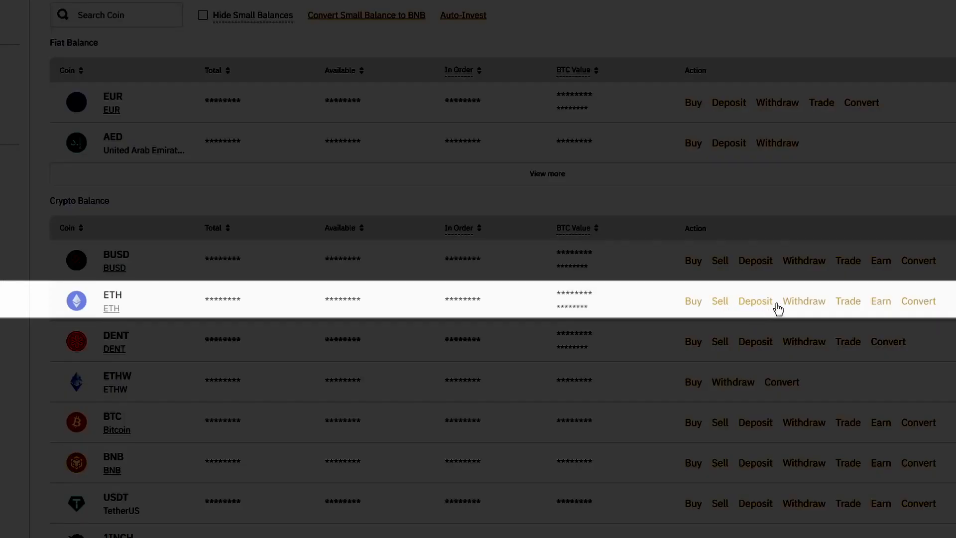
{"action": "left_click", "coordinate": [804, 302]}
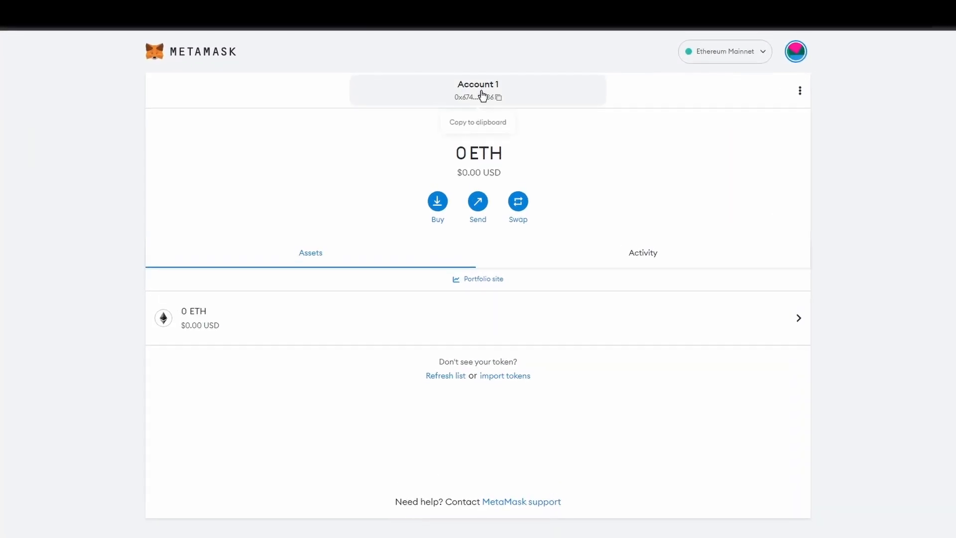
{"action": "left_click", "coordinate": [483, 96]}
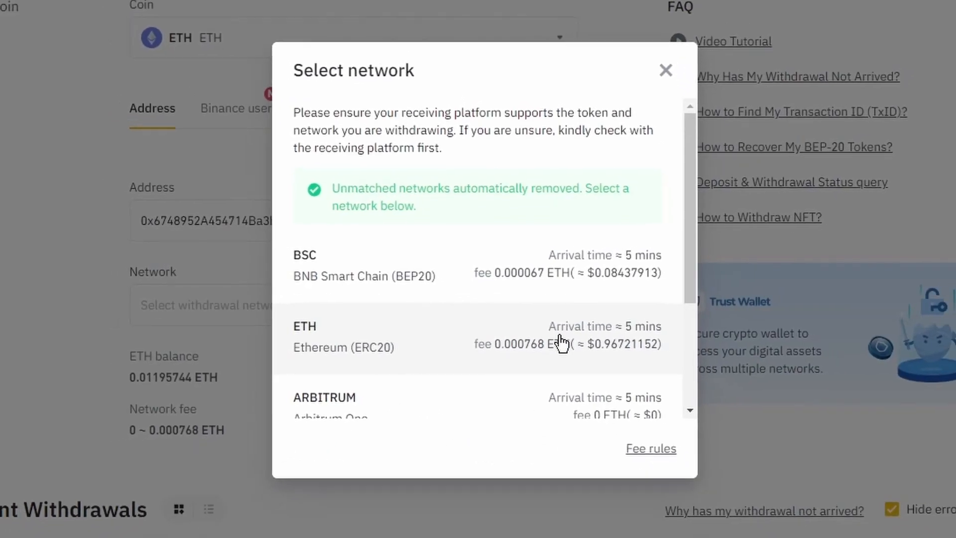
Step: Withdraw the full 0.01195744 ETH via ERC20 and pass security verification
{"action": "left_click", "coordinate": [343, 336]}
{"action": "type", "text": "0.01195744"}
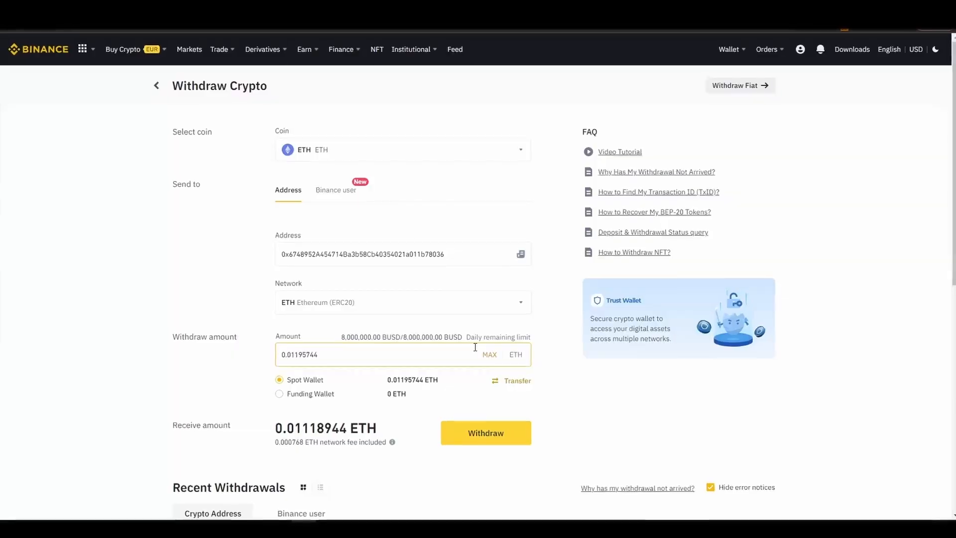
{"action": "left_click", "coordinate": [486, 433]}
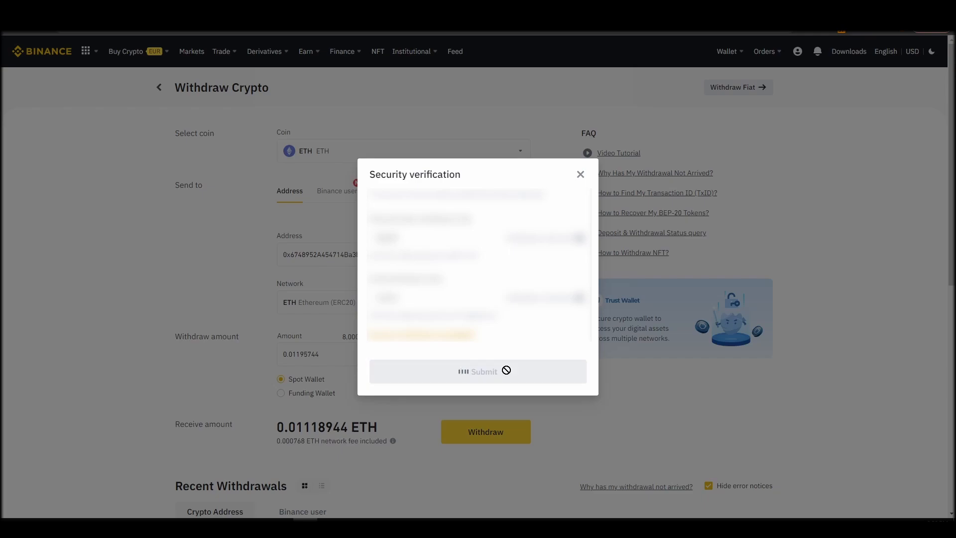
{"action": "left_click", "coordinate": [580, 173]}
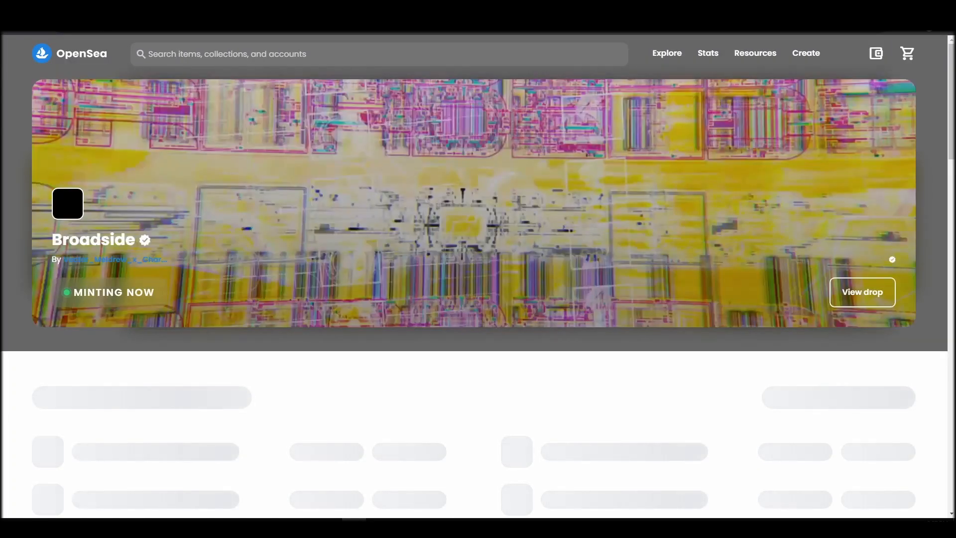
Step: Choose MetaMask, connect Account 1 to OpenSea, accept the terms, and sign the welcome message
{"action": "left_click", "coordinate": [844, 53]}
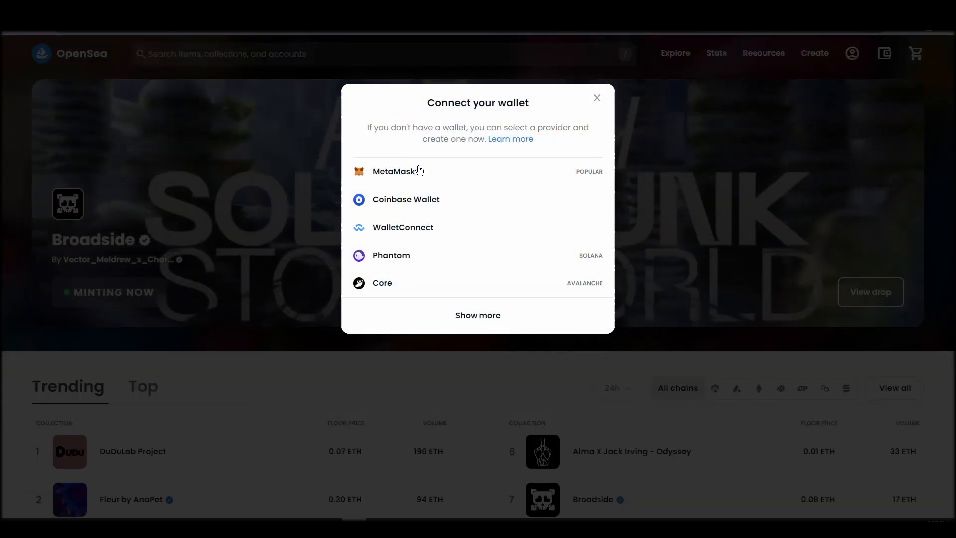
{"action": "left_click", "coordinate": [394, 171]}
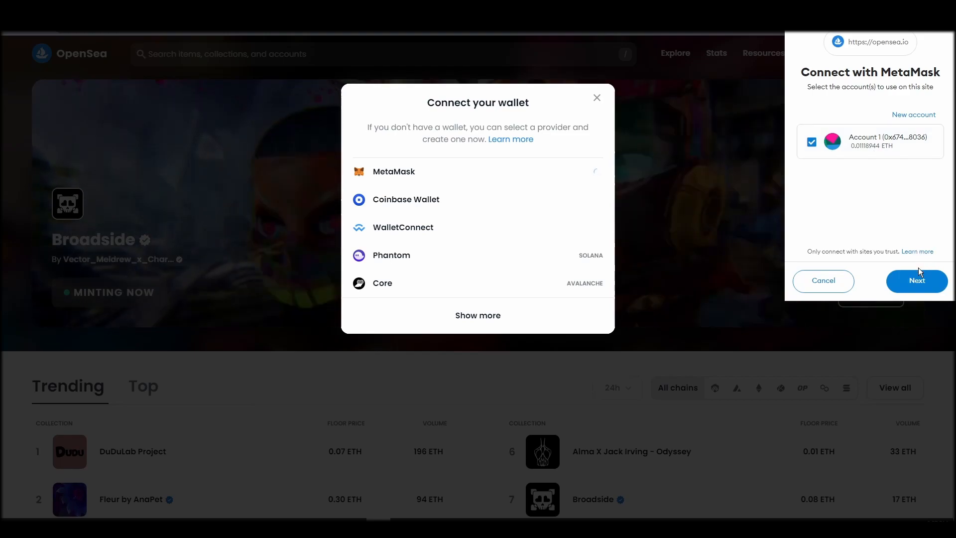
{"action": "left_click", "coordinate": [917, 281]}
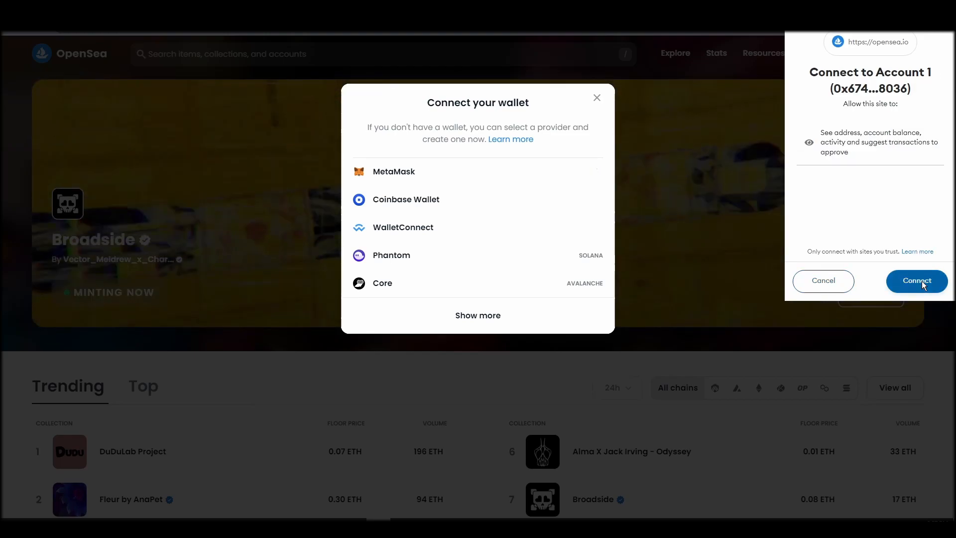
{"action": "left_click", "coordinate": [917, 281]}
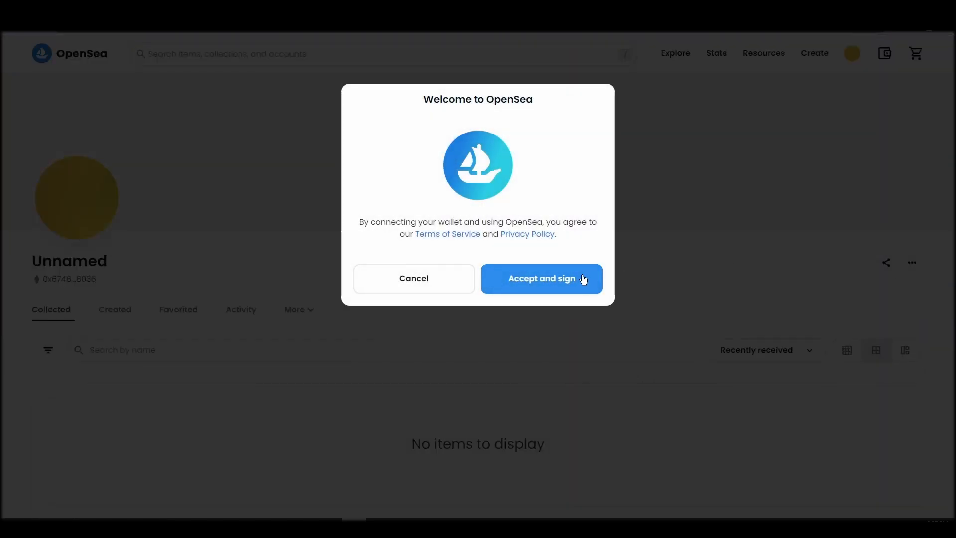
{"action": "left_click", "coordinate": [542, 278]}
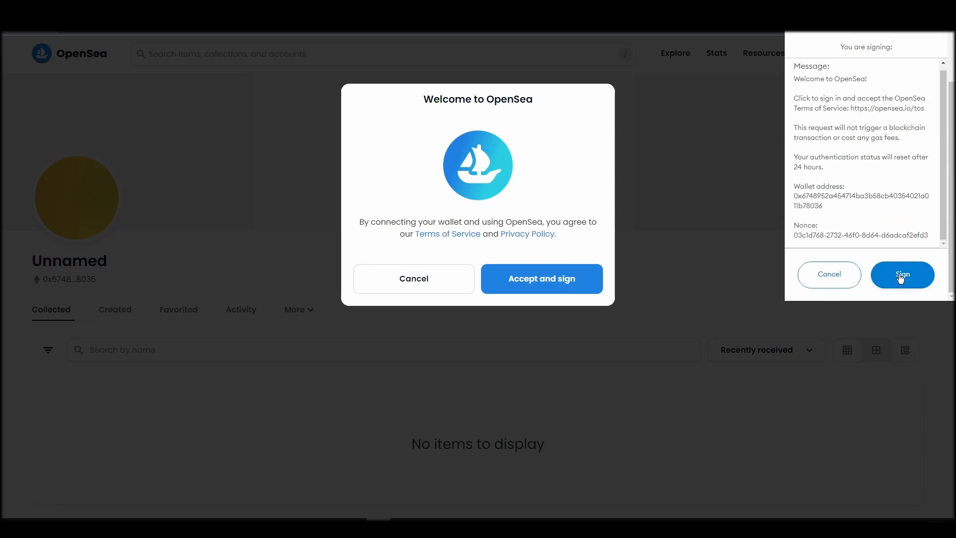
{"action": "left_click", "coordinate": [903, 275]}
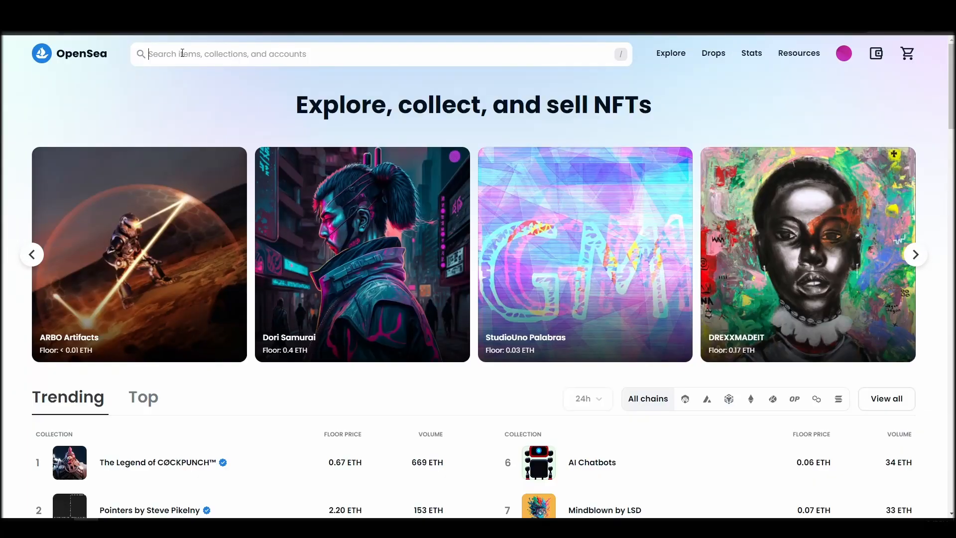
Step: Search 'rektguy', open the collection, and scroll to the rektguy #869 listing
{"action": "type", "text": "rekt"}
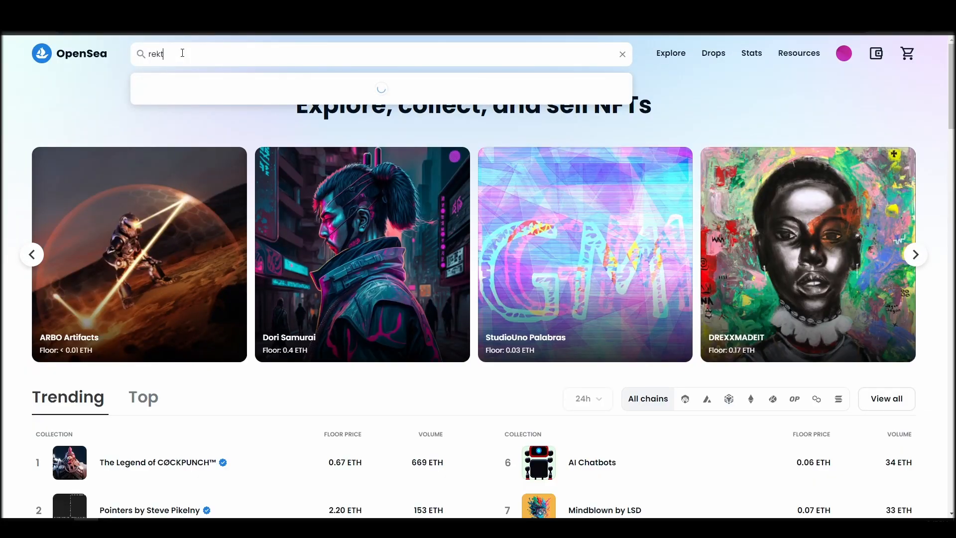
{"action": "type", "text": "guy"}
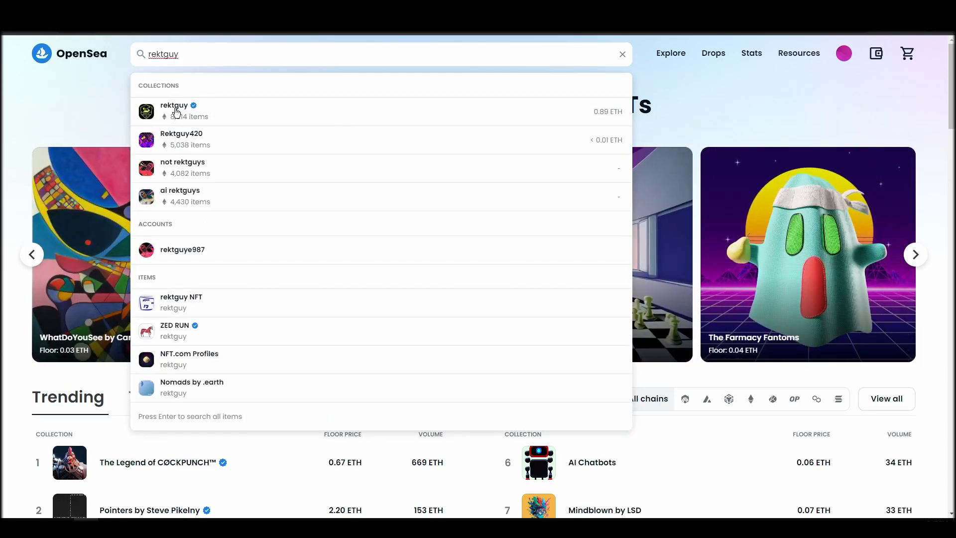
{"action": "left_click", "coordinate": [201, 117]}
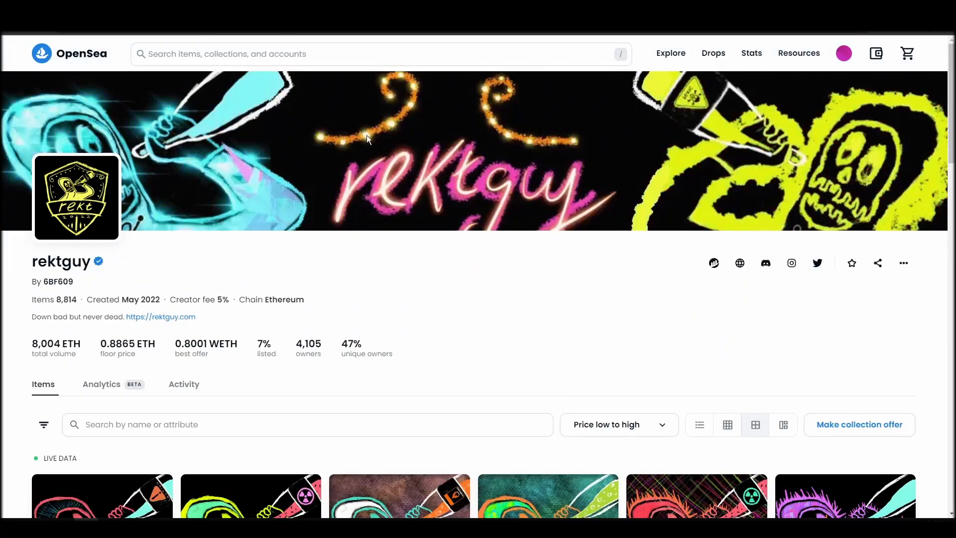
{"action": "scroll", "scroll_direction": "down", "scroll_amount": 3}
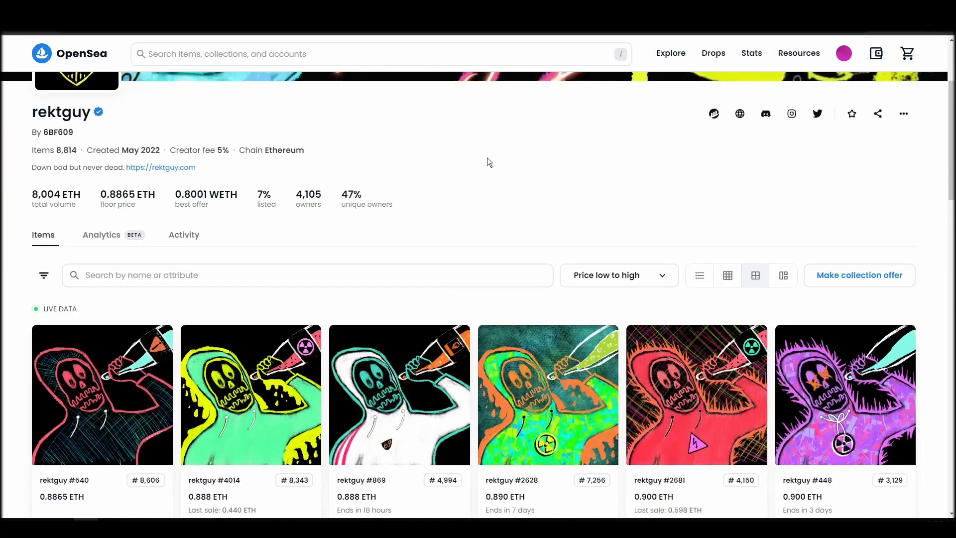
{"action": "scroll", "scroll_direction": "down", "scroll_amount": 3}
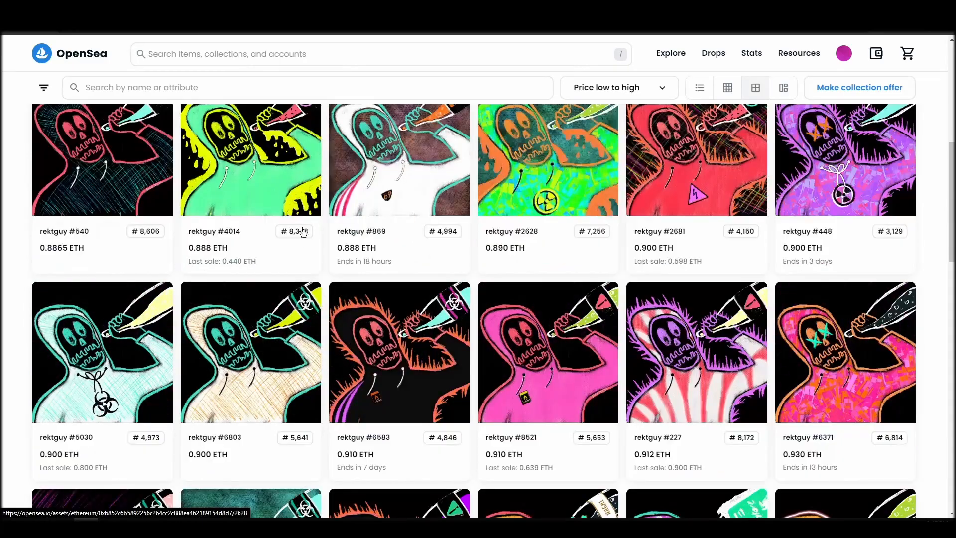
{"action": "scroll", "scroll_direction": "down", "scroll_amount": 3}
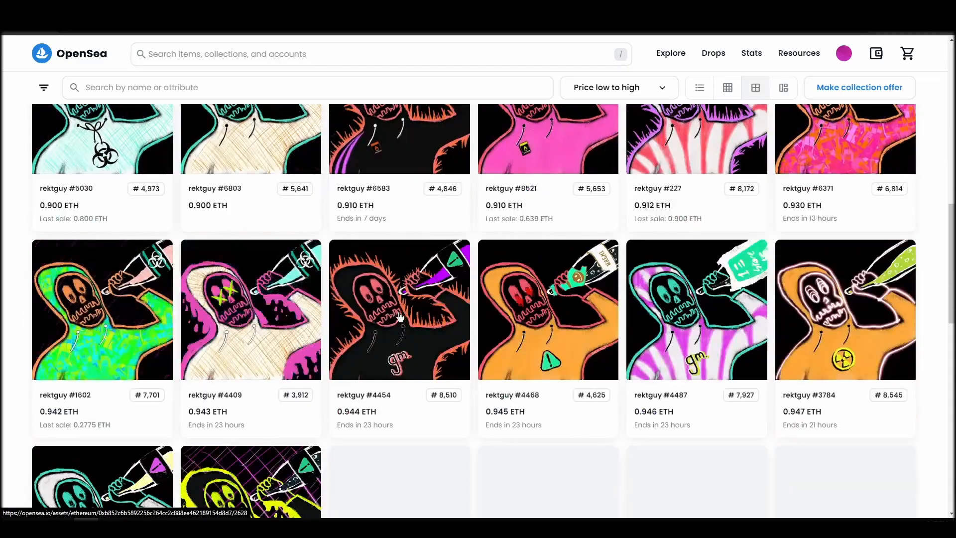
{"action": "left_click", "coordinate": [399, 316]}
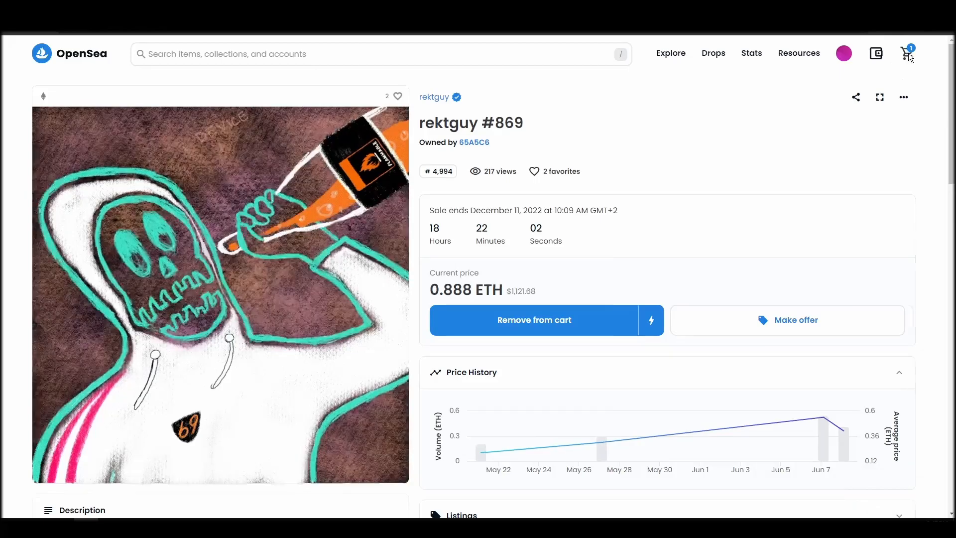
Step: Open the cart holding rektguy #869 and start completing the purchase
{"action": "left_click", "coordinate": [906, 53]}
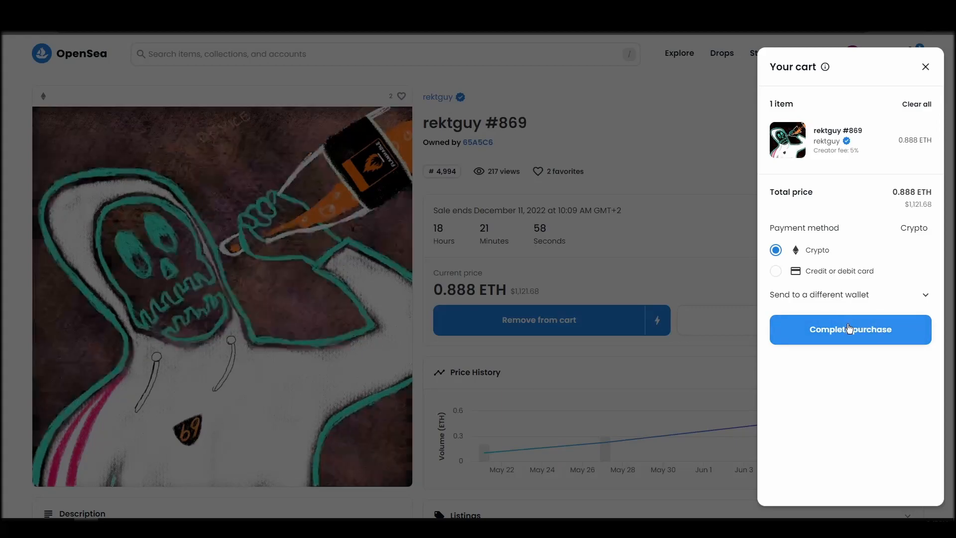
{"action": "left_click", "coordinate": [851, 329]}
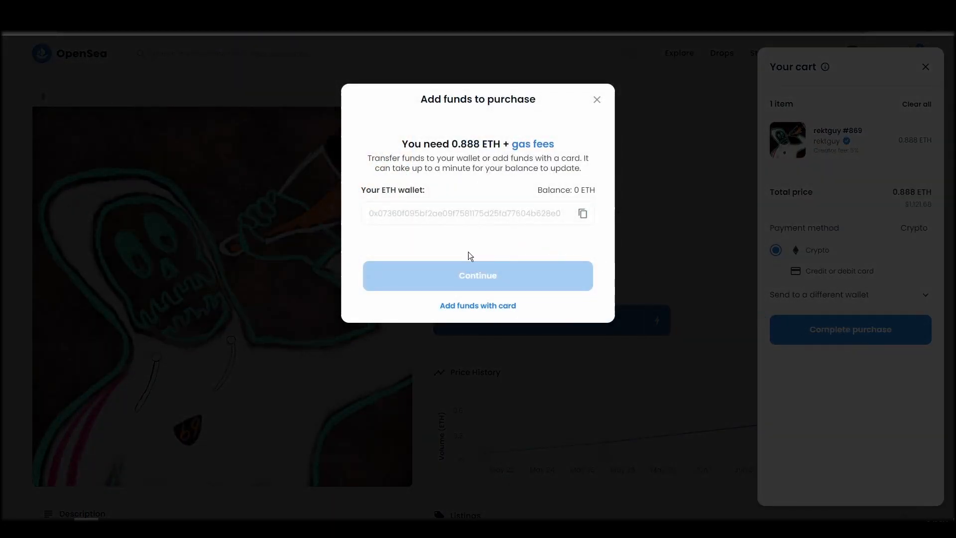